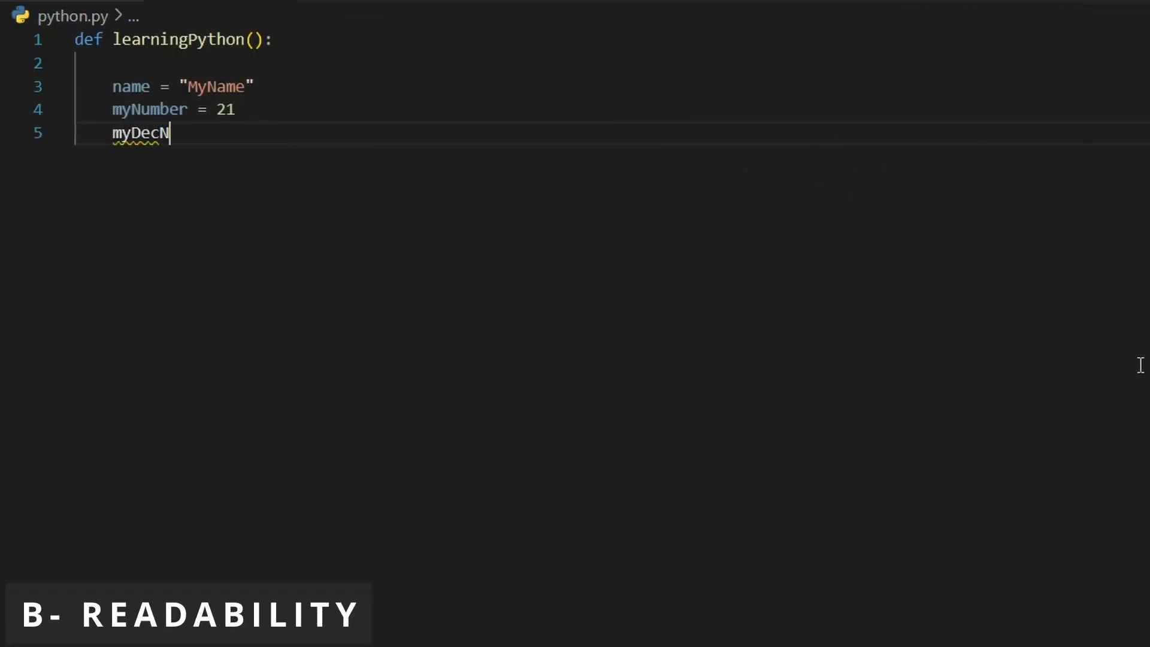
- Enter myDecNumber = 32.1 on line 5, below myNumber
type("umber = 32.1")
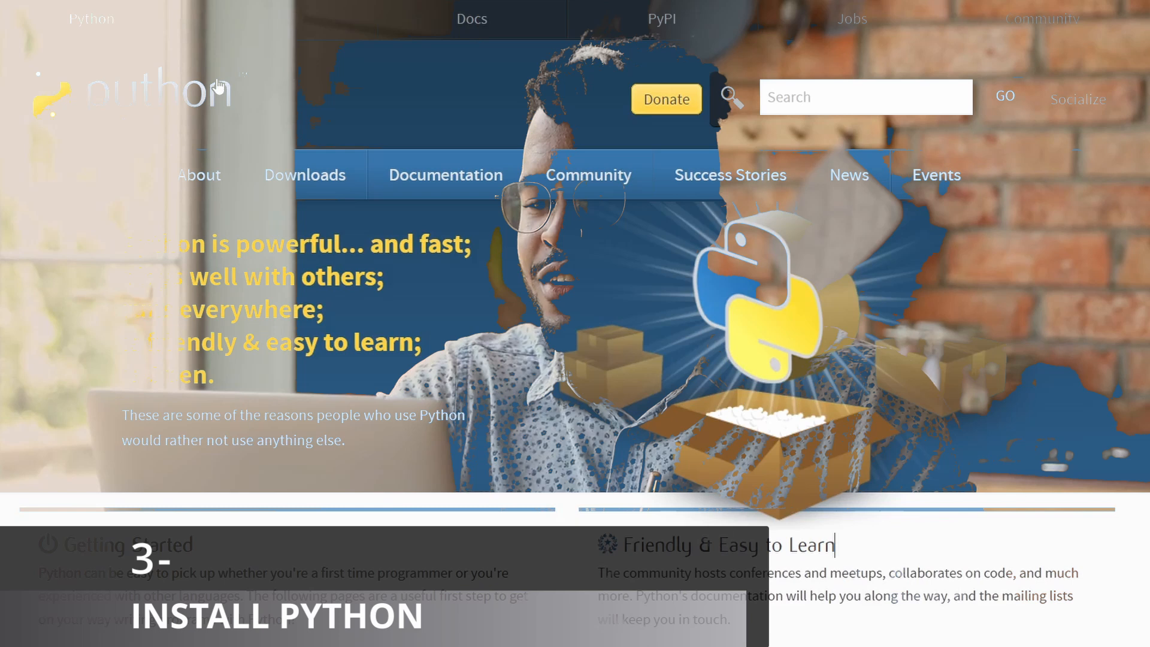
- Open python.org Downloads and select the Python 3.12.2 download for Windows
left_click(304, 175)
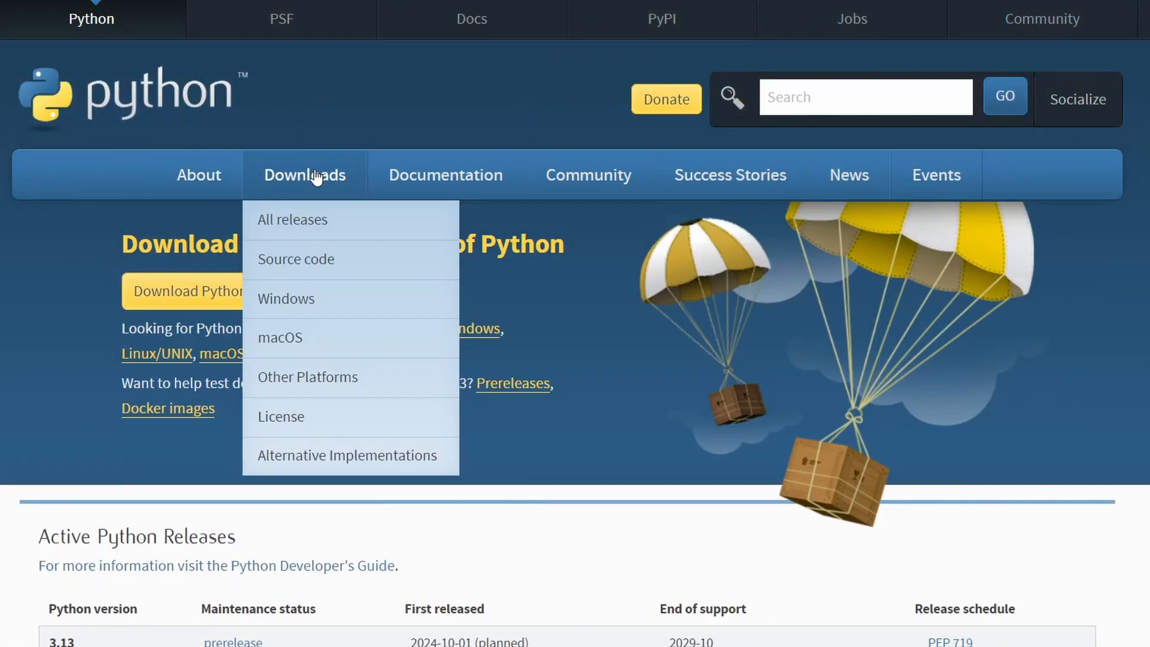
mouse_move(285, 298)
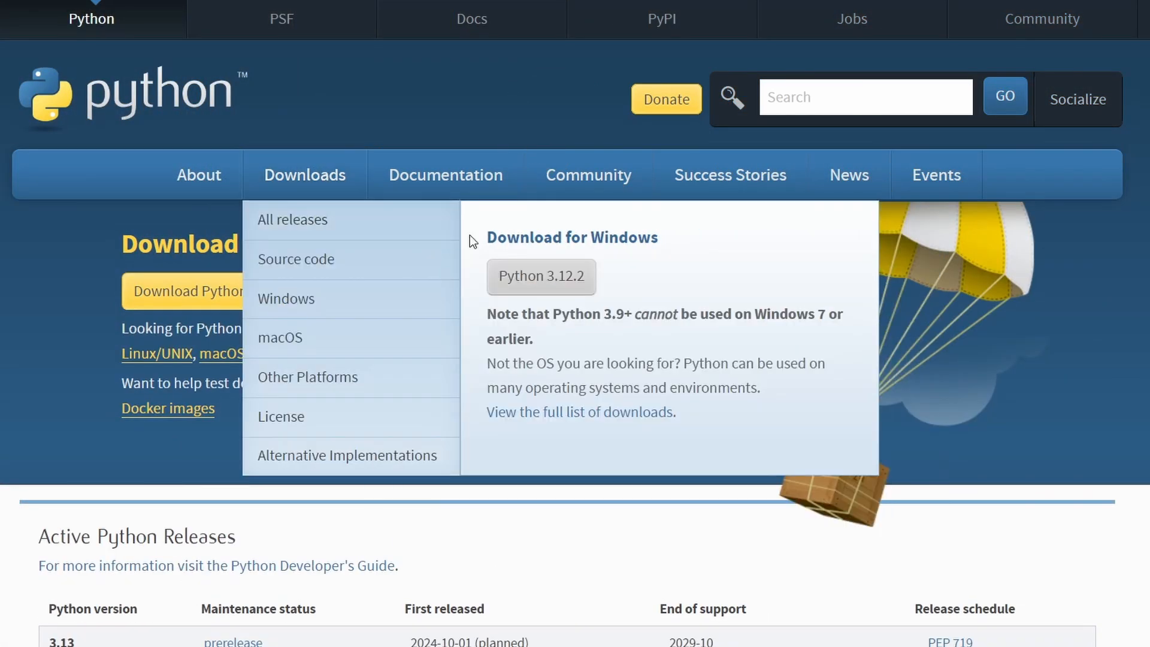
left_click(541, 277)
type("pytho")
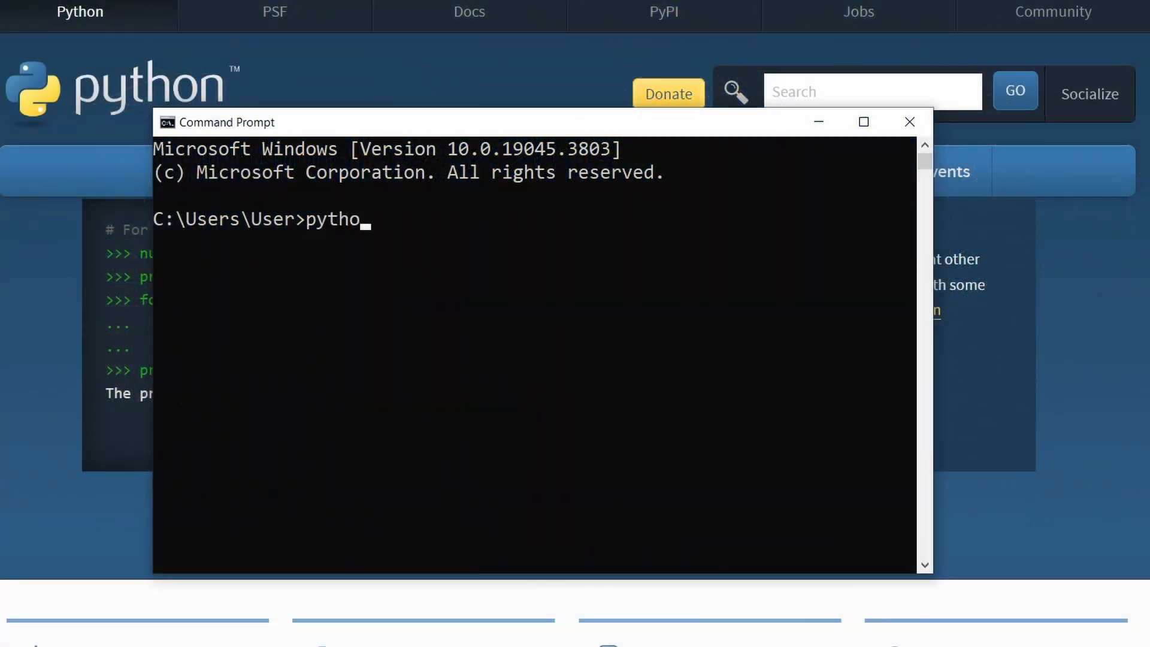
- Run python --version in Command Prompt
type("n --versio")
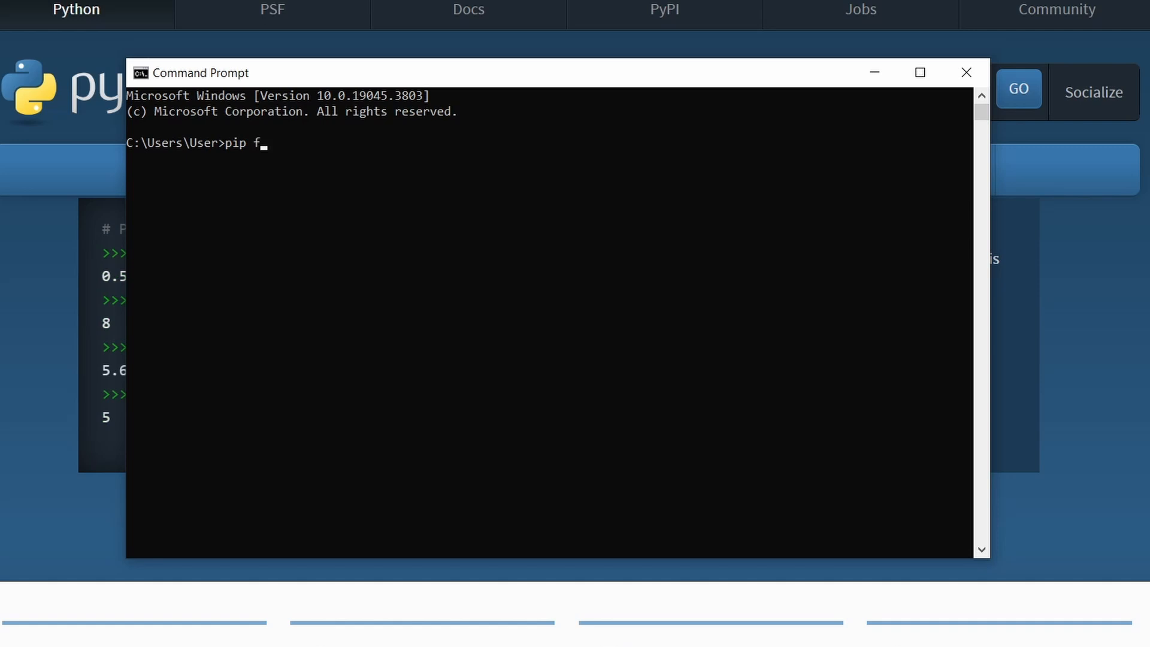
- Run pip freeze to list installed packages, then begin typing pip install matplotlib
type("reeze")
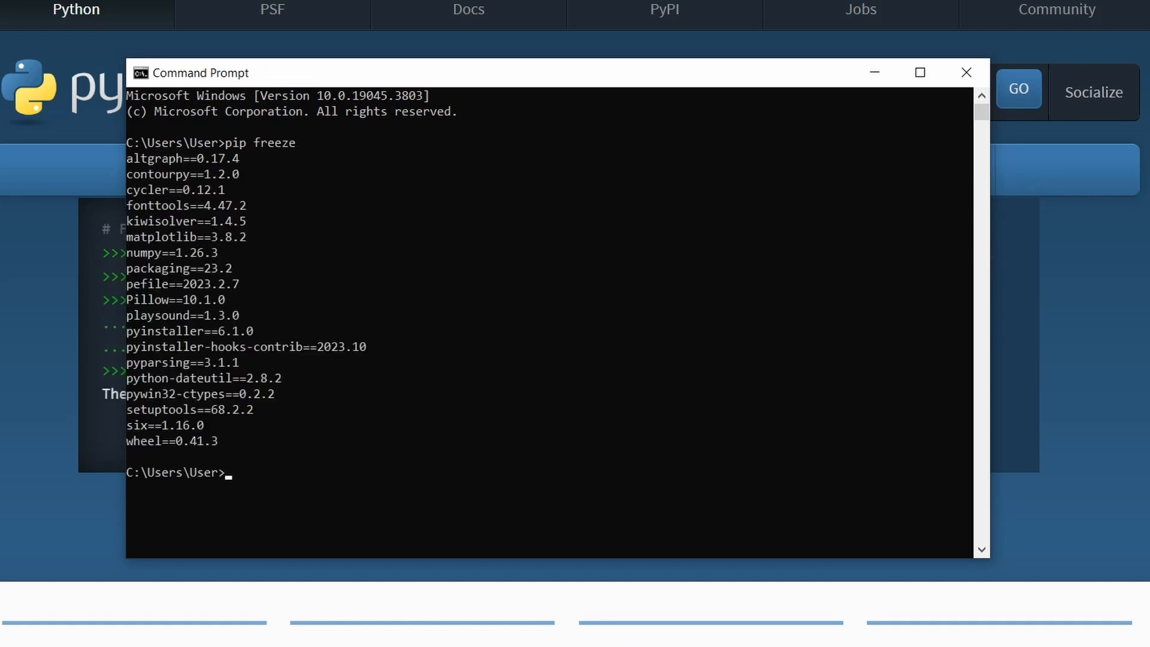
type("pip in")
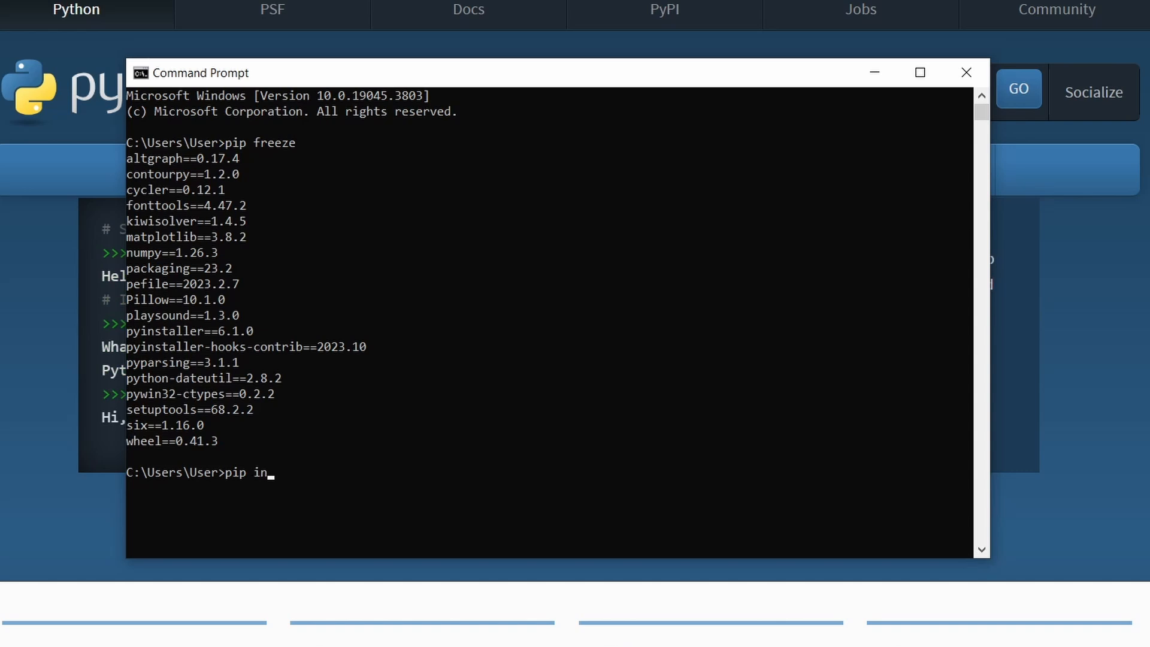
type("stall matplo")
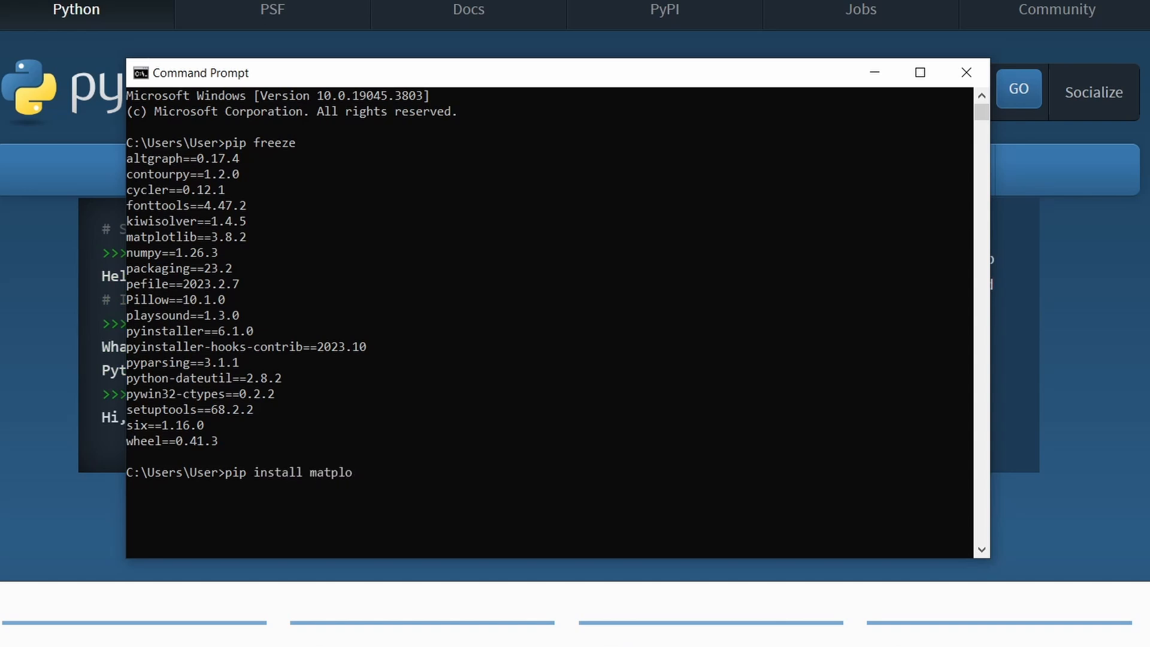